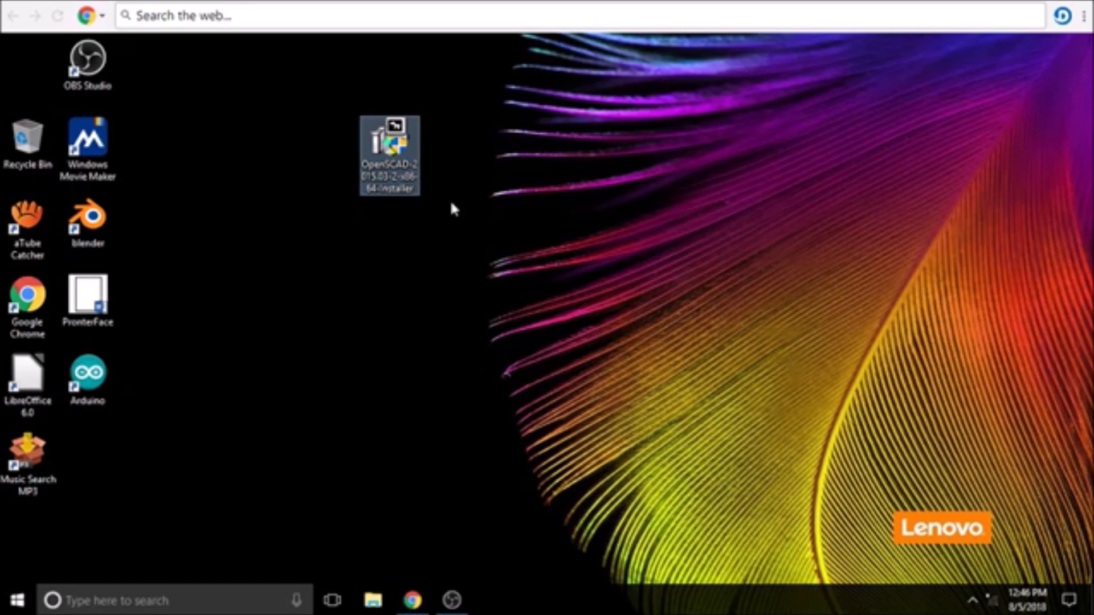
mouse_move(391, 164)
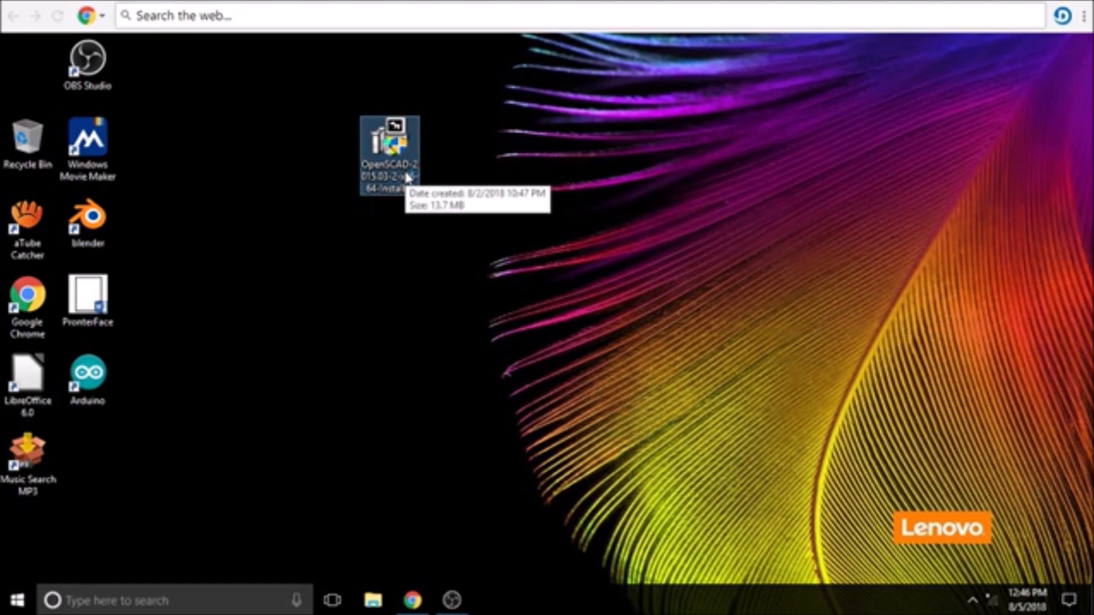
Step: Run the OpenSCAD installer to the default Program Files folder and close setup when done
double_click(388, 147)
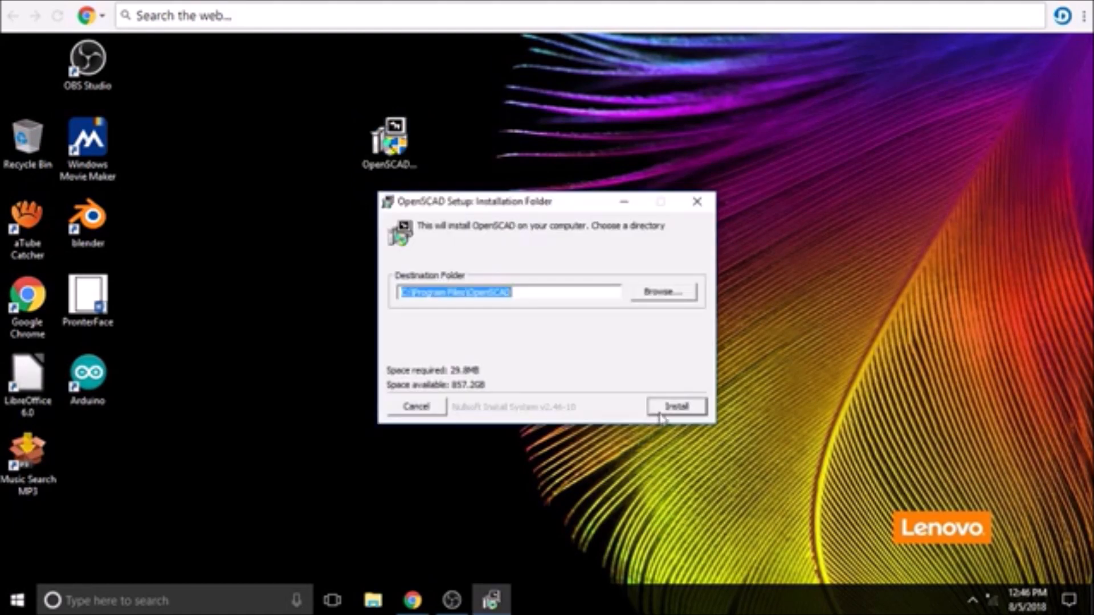
left_click(674, 405)
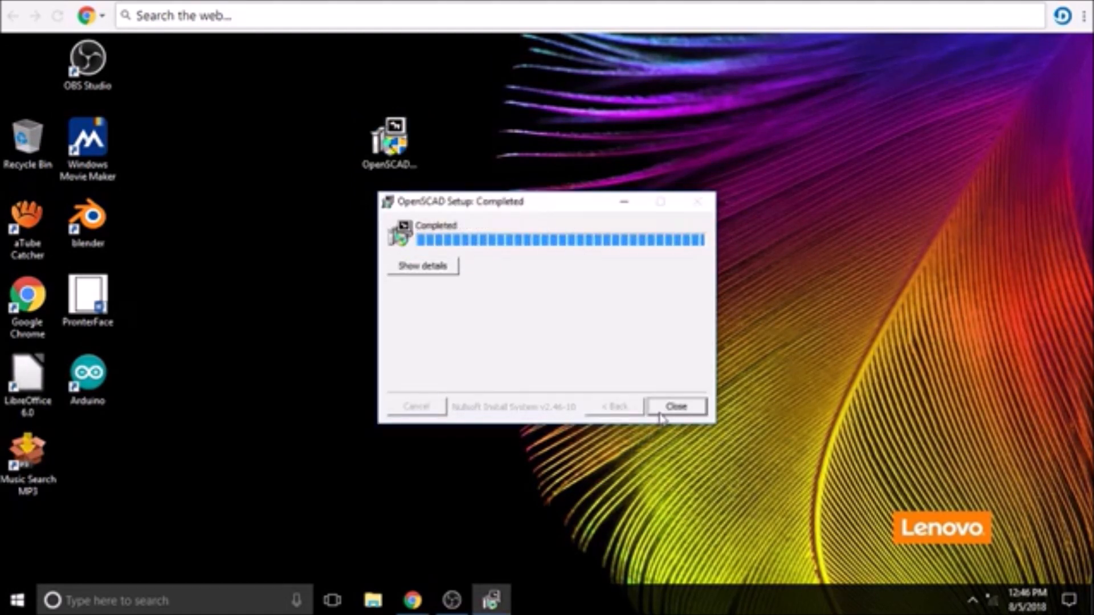
left_click(673, 406)
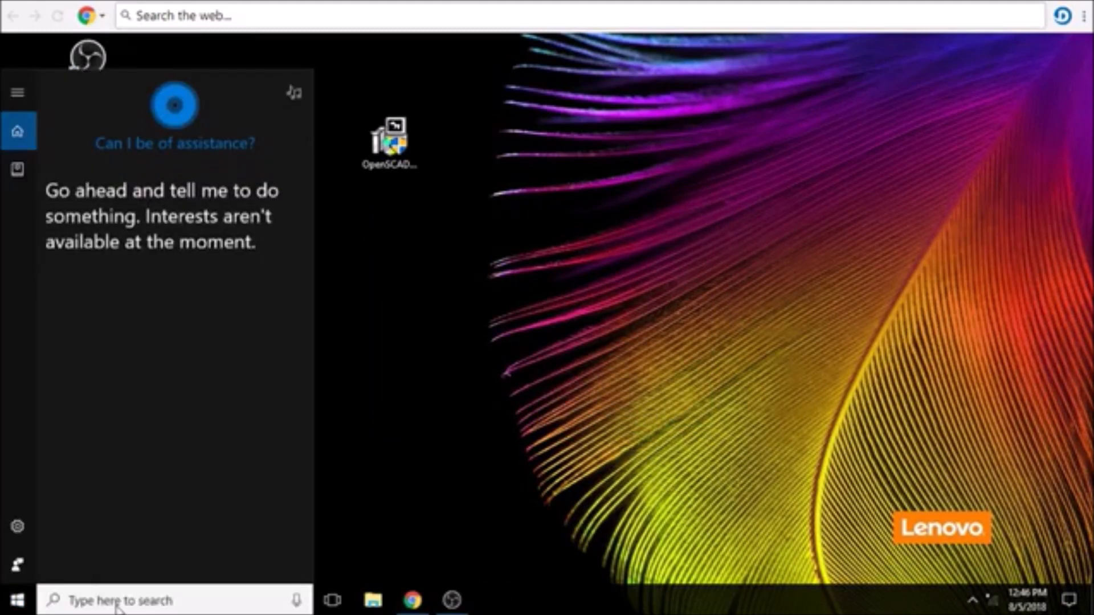
Step: Launch OpenSCAD via taskbar search for 'open' and start a New design from the welcome dialog
type("open")
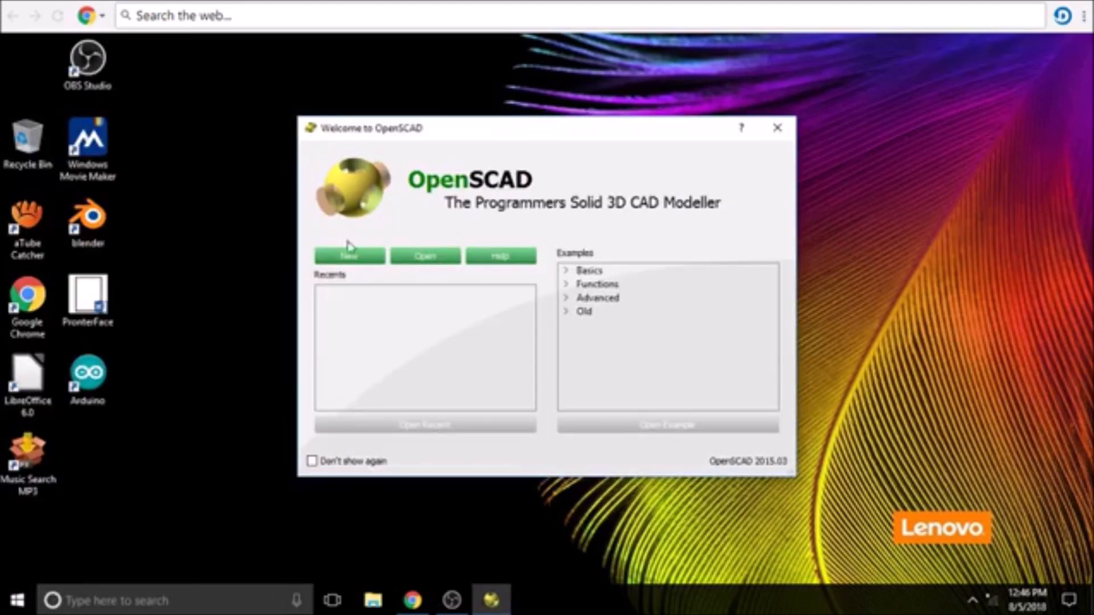
left_click(777, 128)
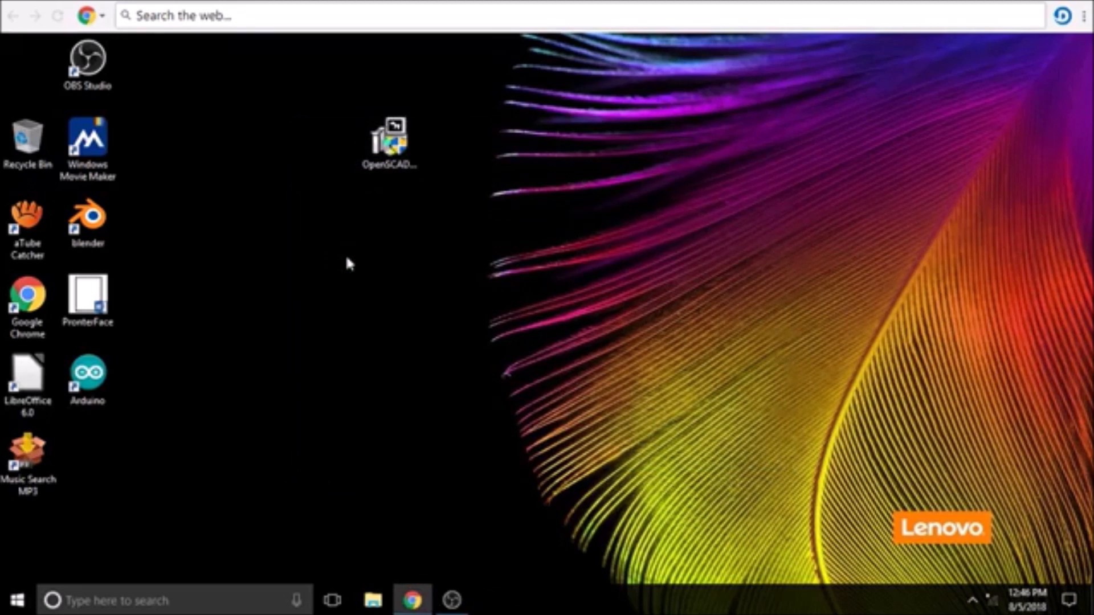
double_click(389, 135)
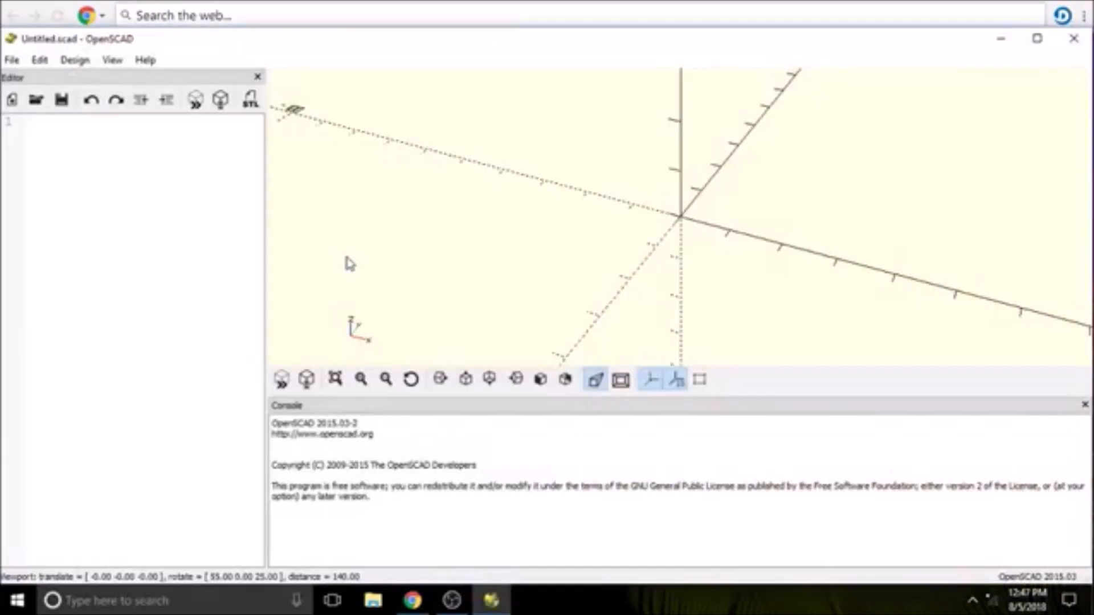
mouse_move(795, 154)
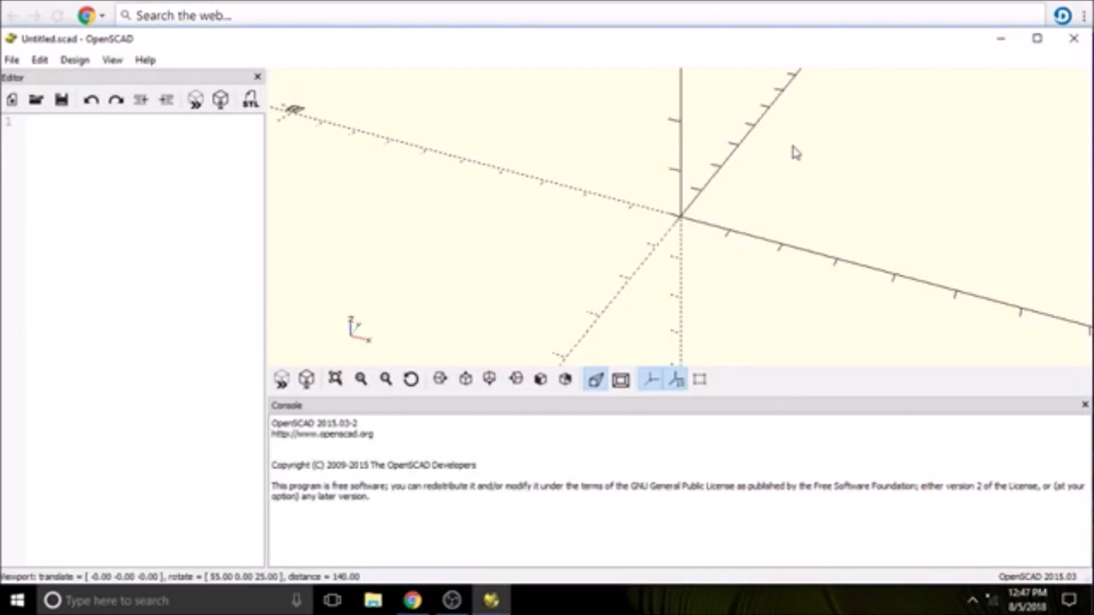
left_click_drag(795, 152, 738, 260)
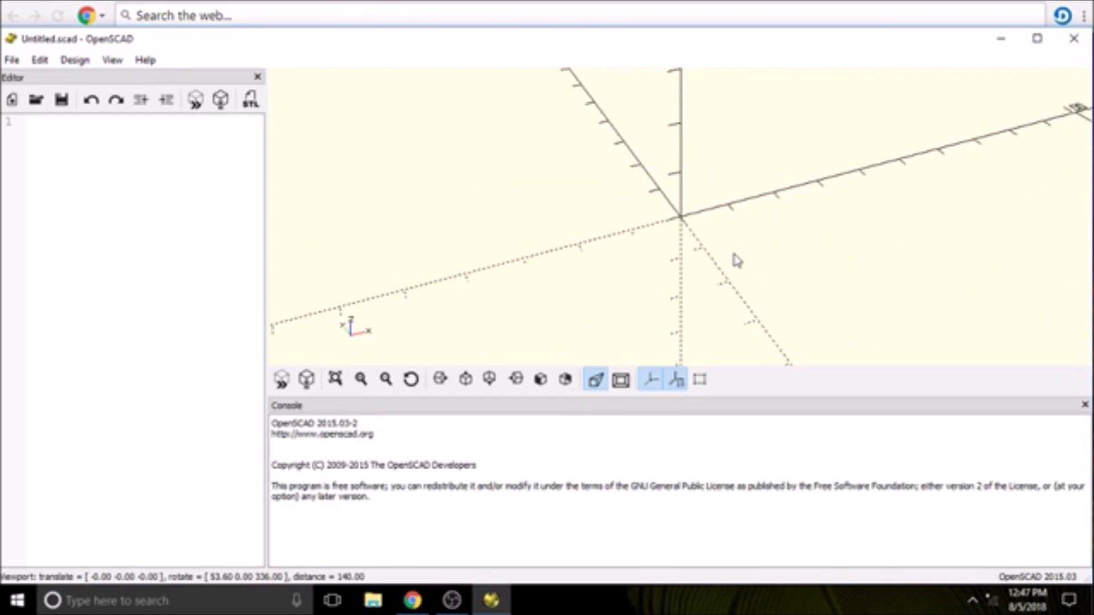
mouse_move(365, 530)
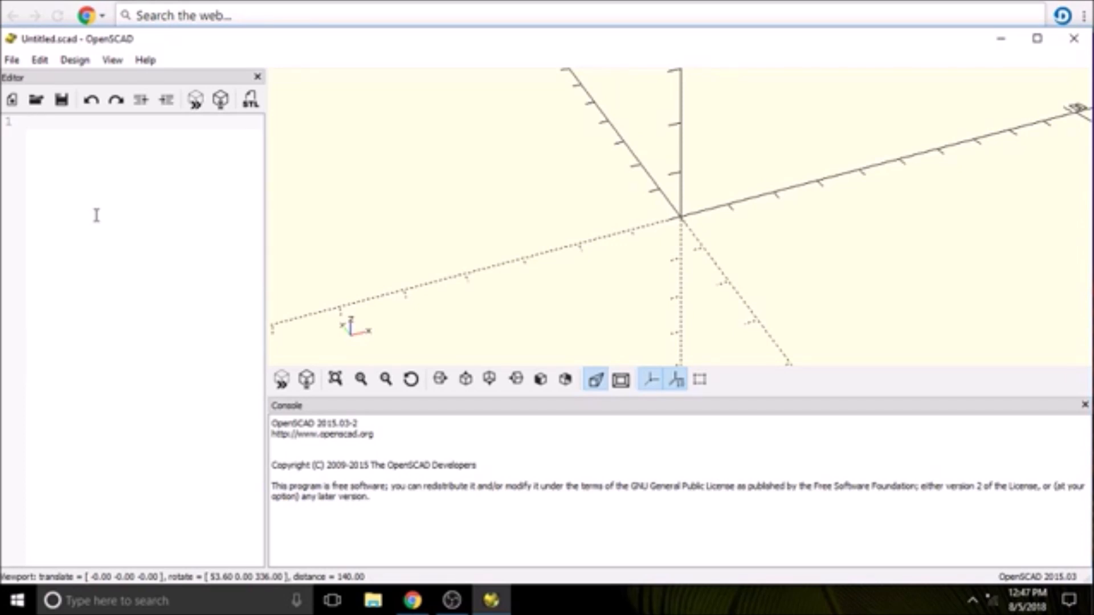
left_click(27, 122)
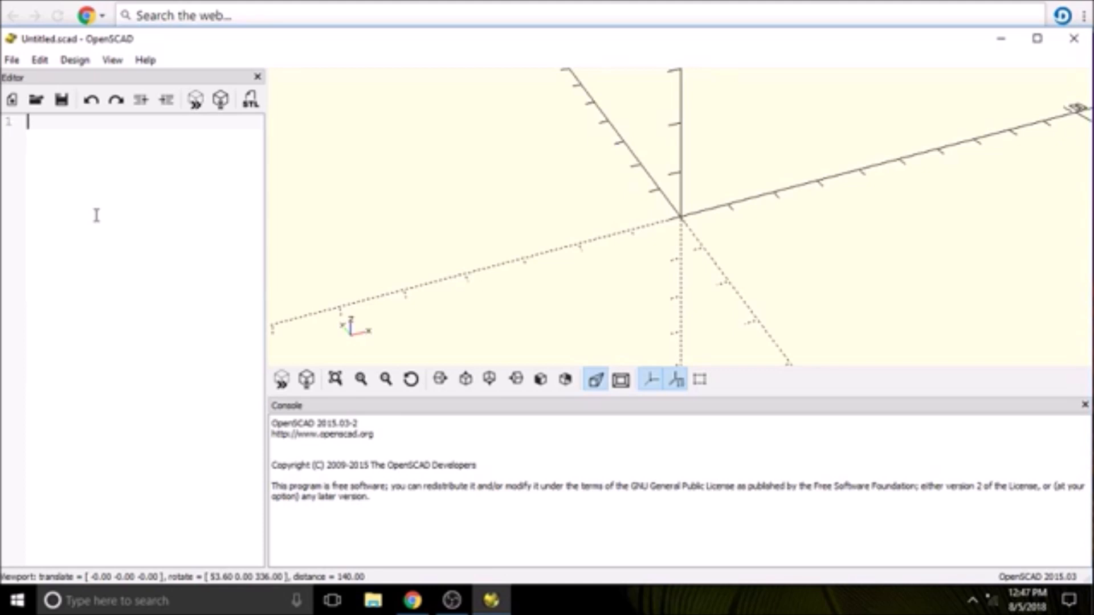
key("alt+tab")
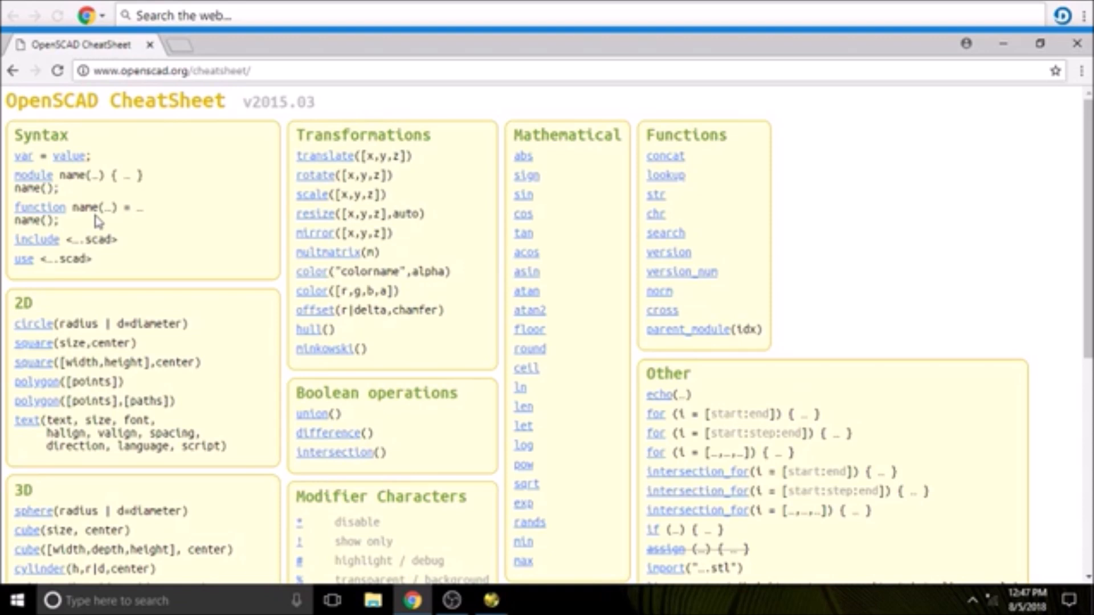
mouse_move(322, 254)
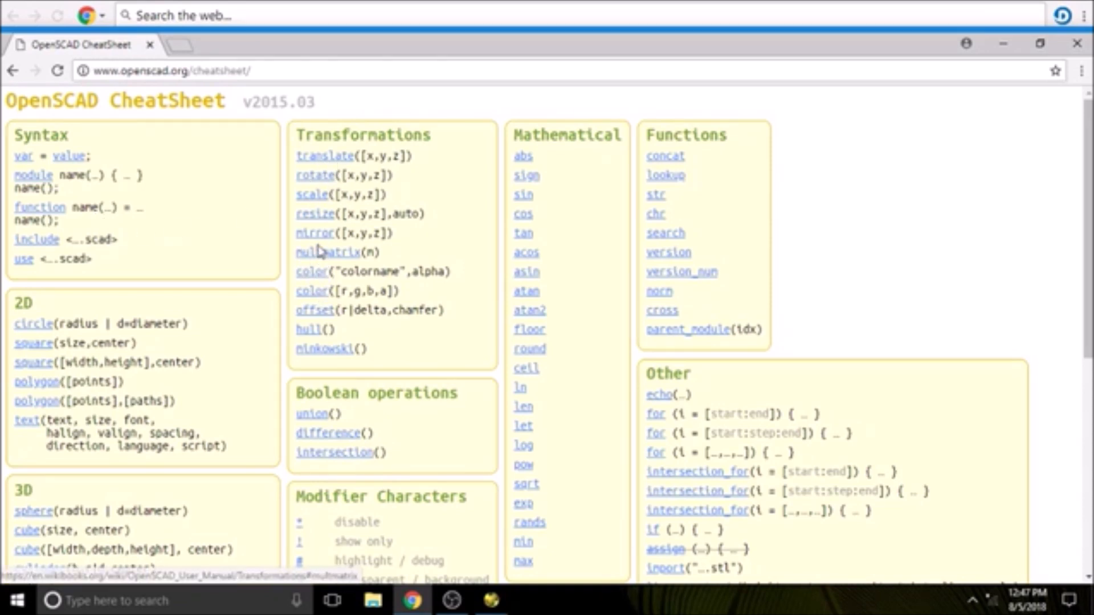
mouse_move(315, 237)
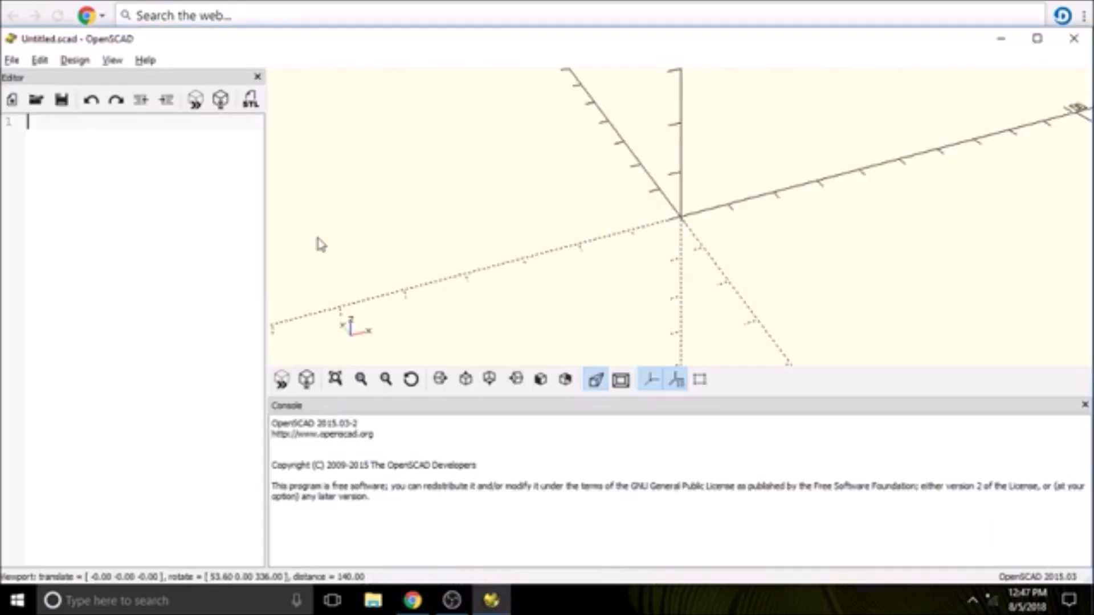
Step: Enter the statement cube([10,10,10]); on line 1 of the editor
type("cube (")
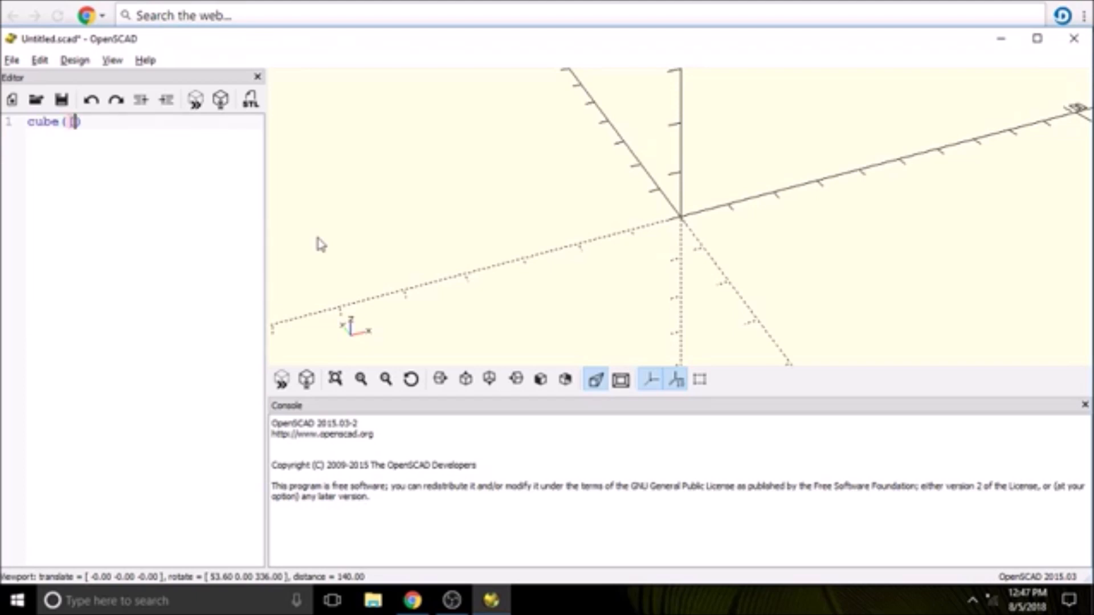
type("[]")
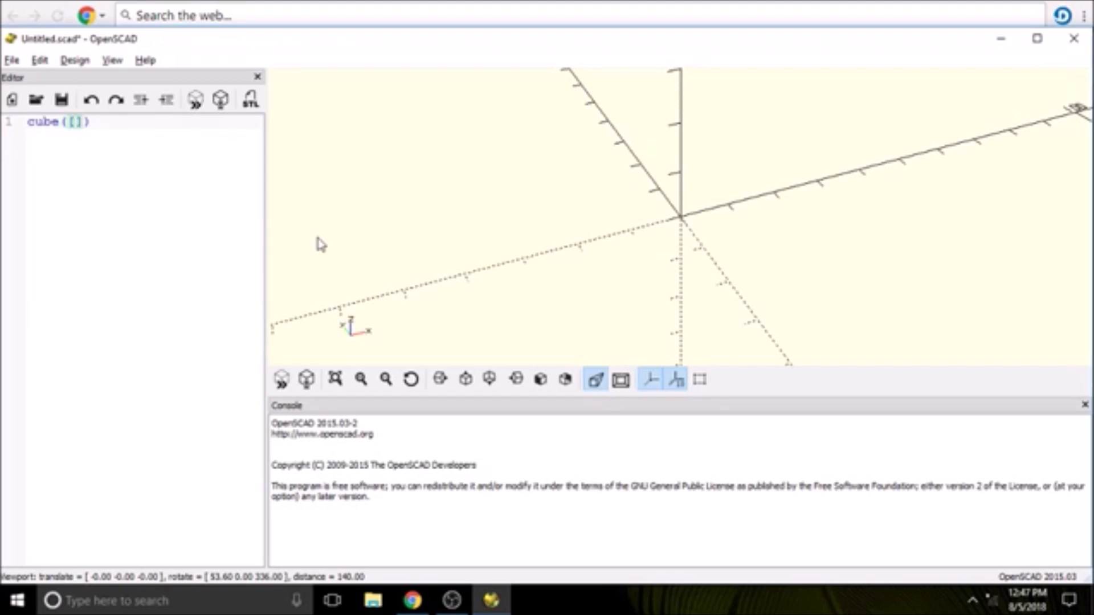
type("10")
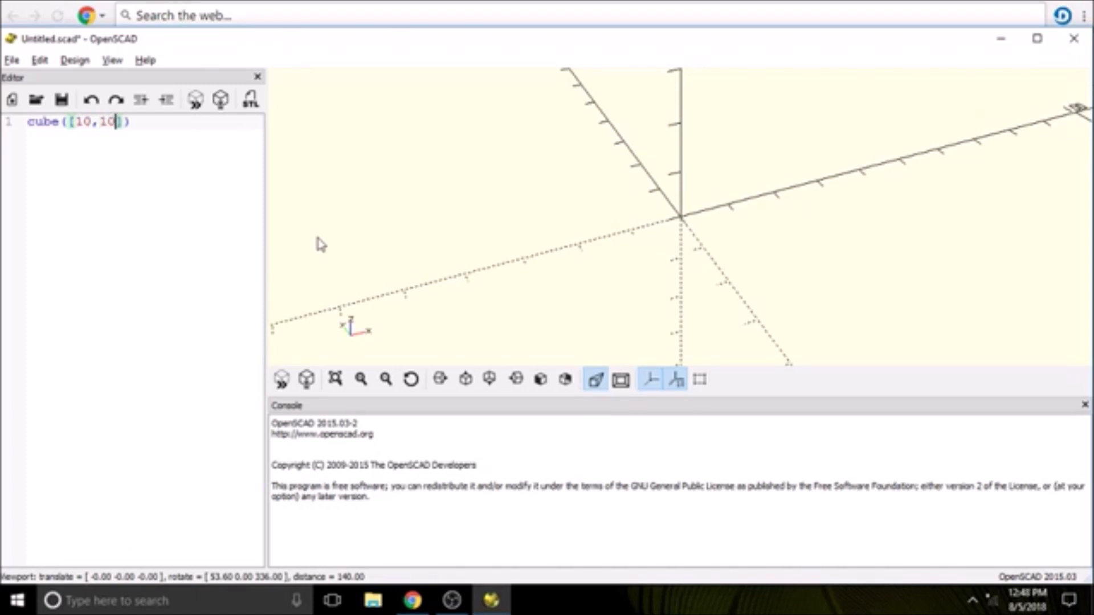
type(",10")
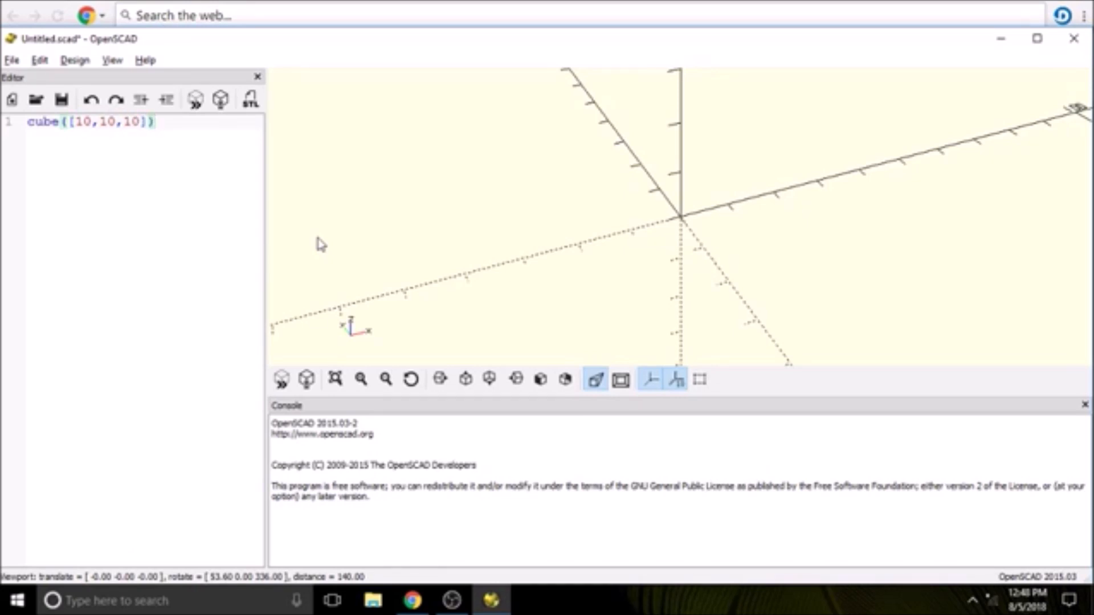
type(";")
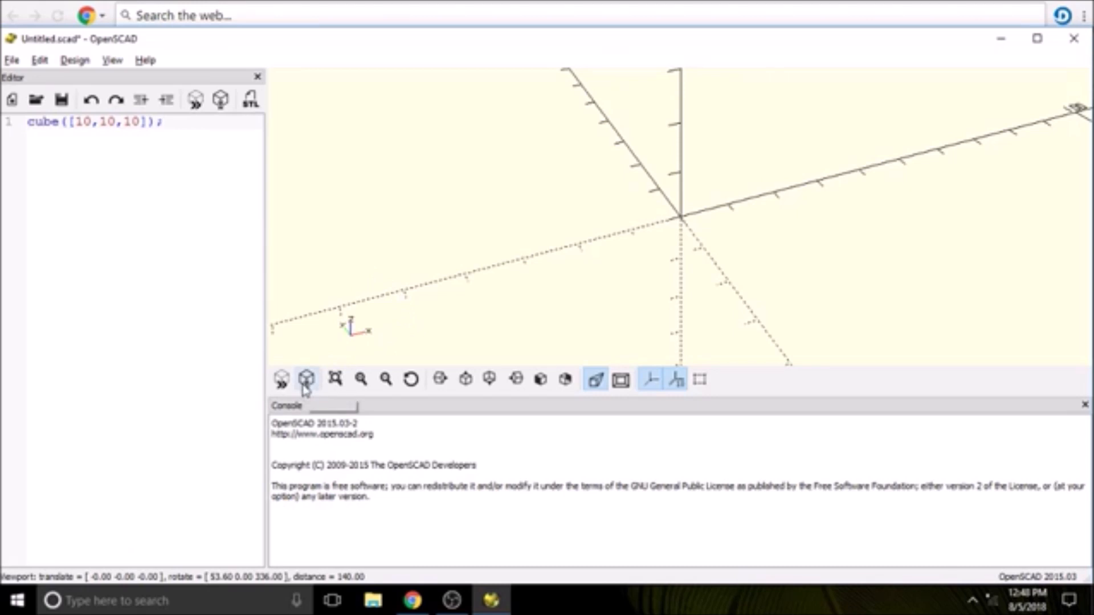
mouse_move(307, 378)
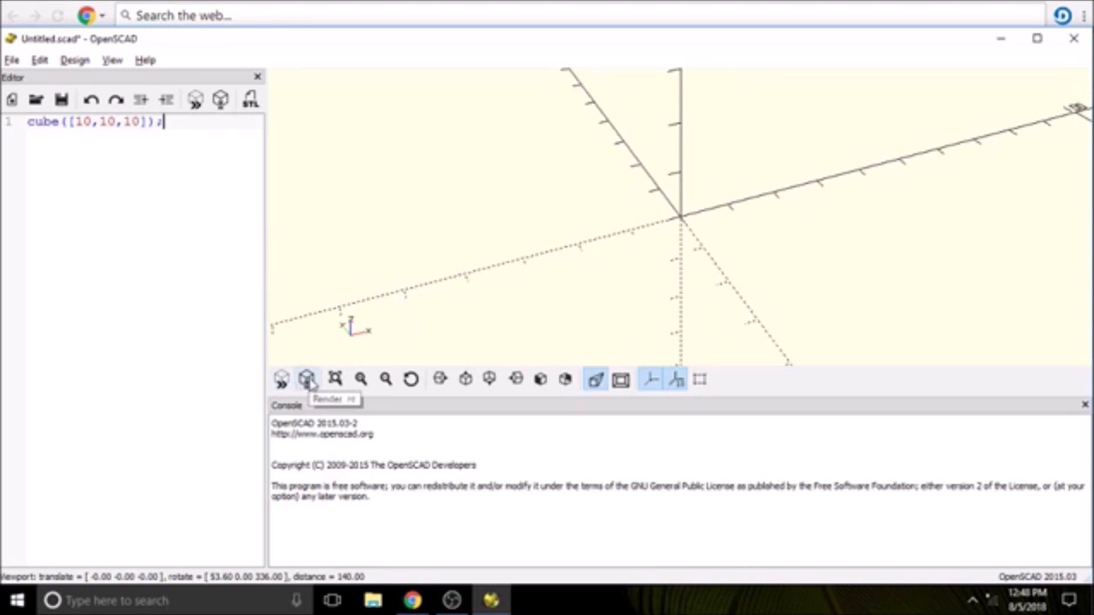
Step: Render (F6) the cube into a solid at the origin and orbit the view around it
left_click(307, 379)
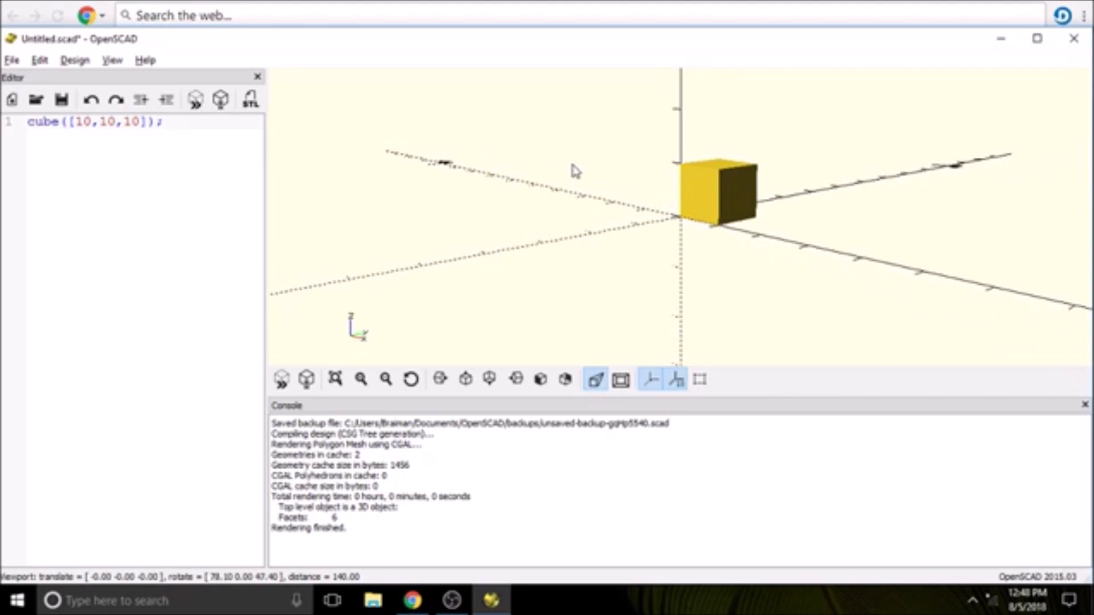
left_click_drag(573, 171, 583, 178)
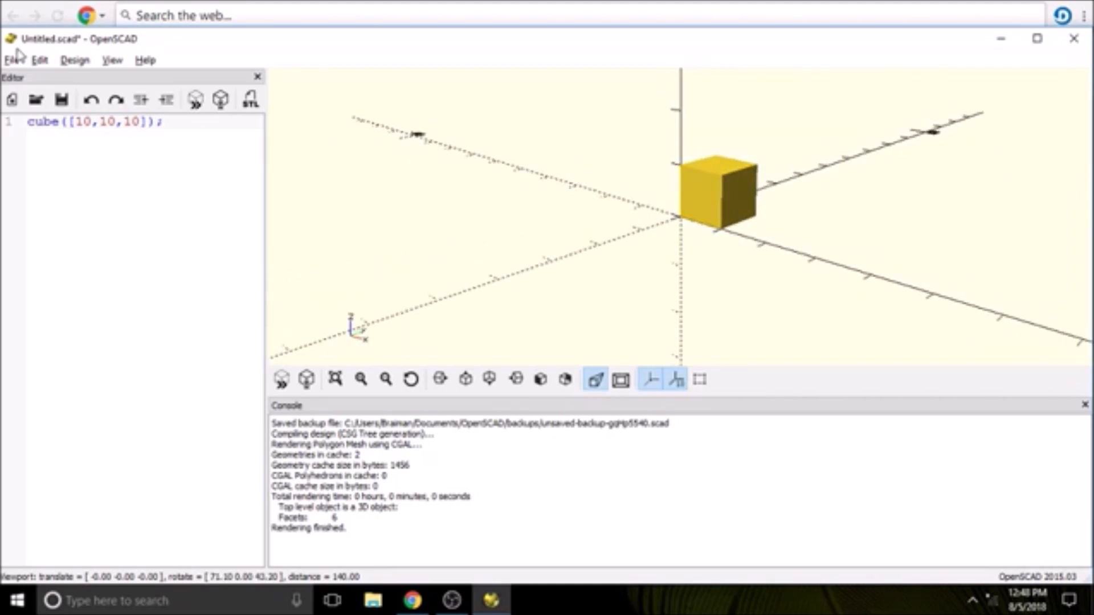
Step: Export the model as STL named 'cube' into the user's home folder
left_click(11, 59)
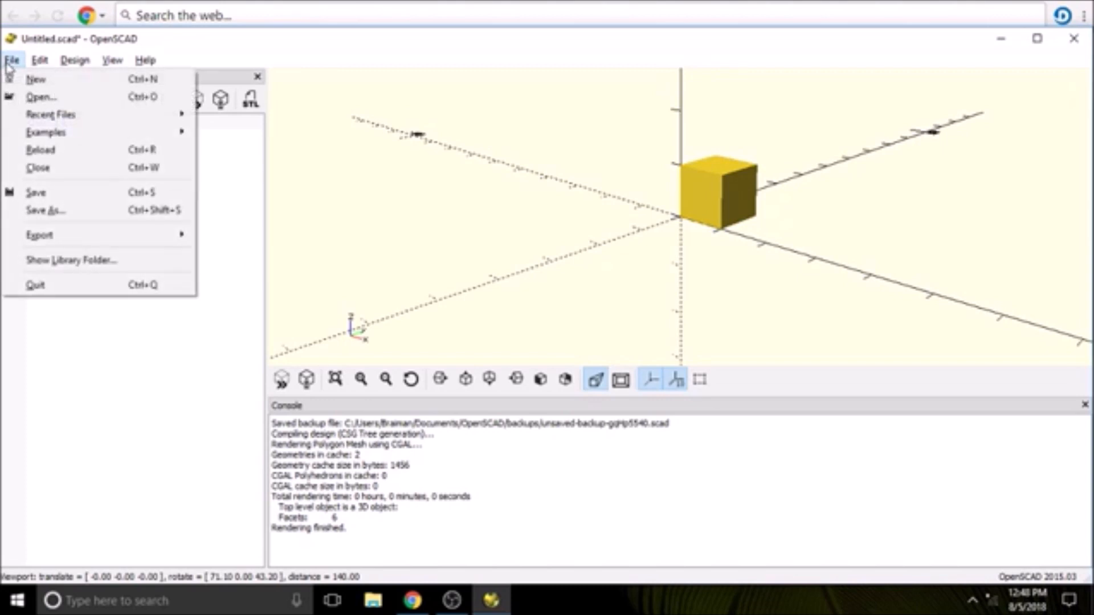
mouse_move(39, 234)
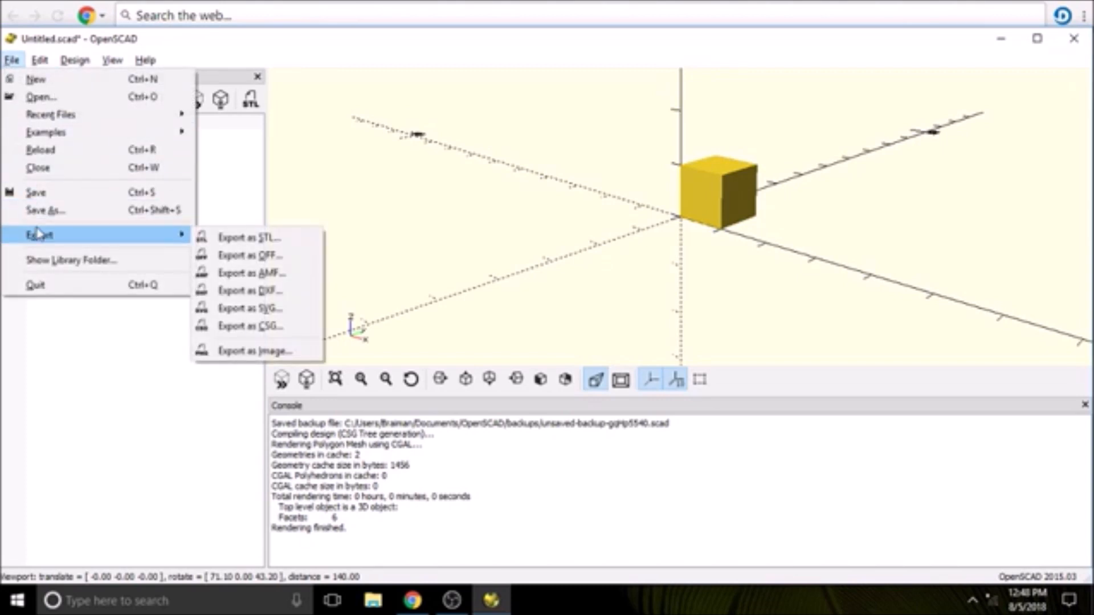
mouse_move(249, 237)
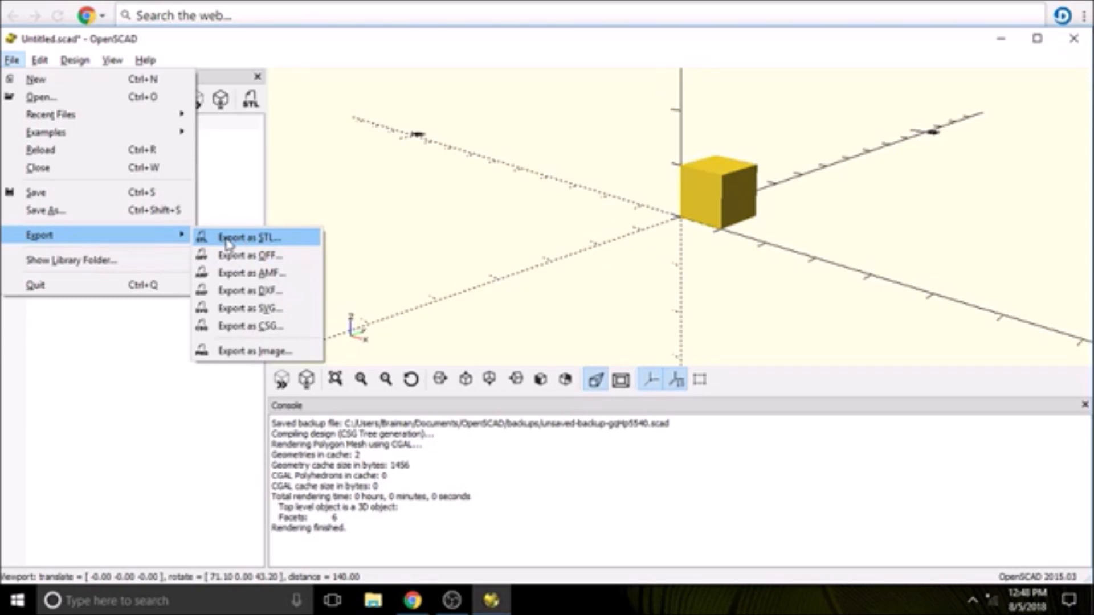
left_click(250, 237)
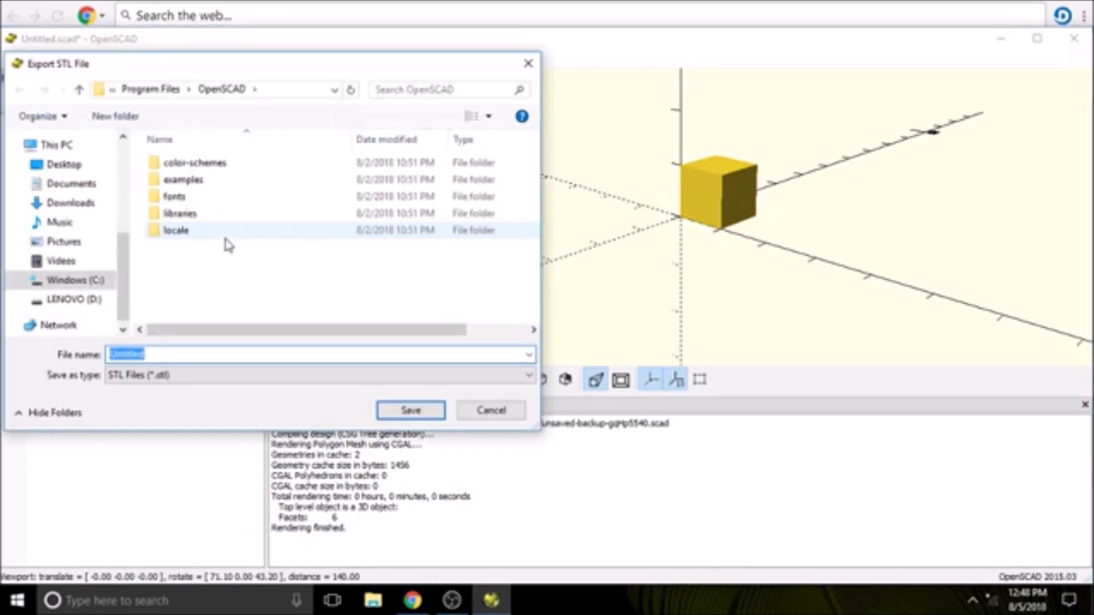
type("cube")
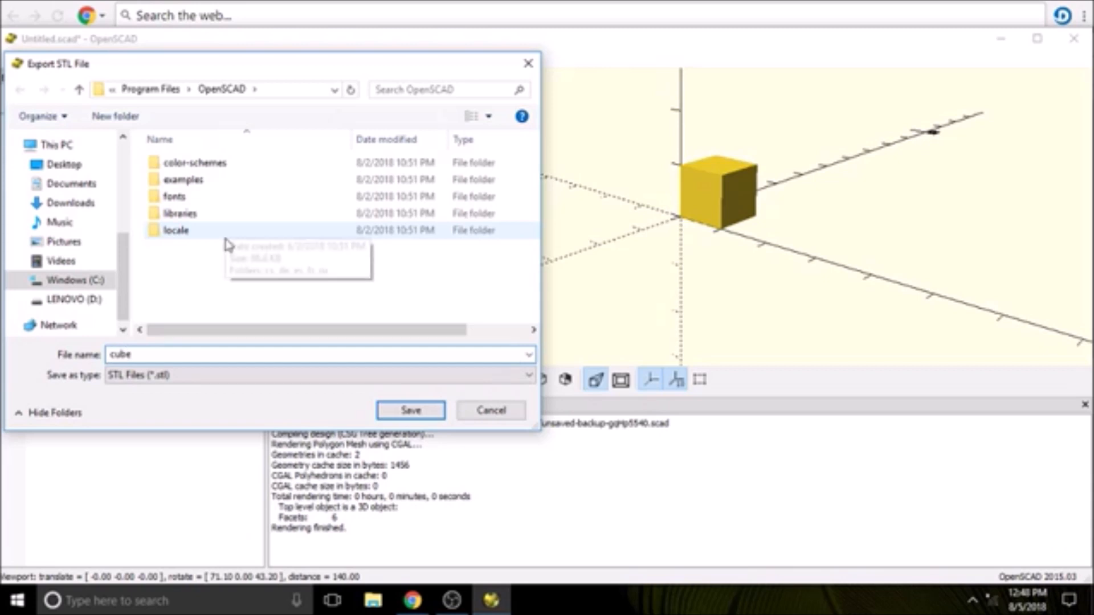
left_click(410, 410)
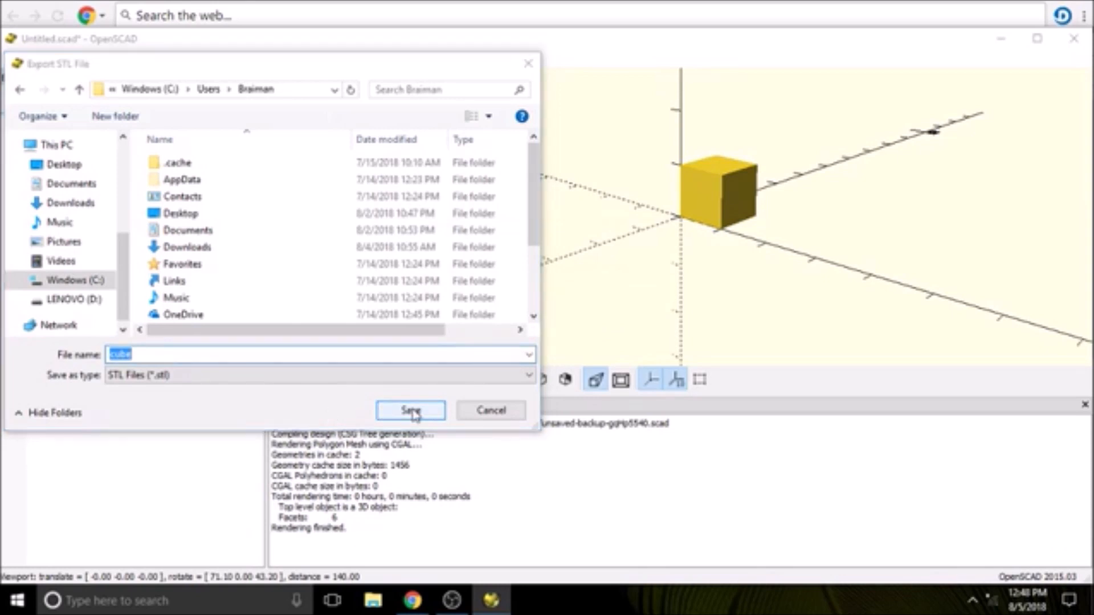
left_click(410, 410)
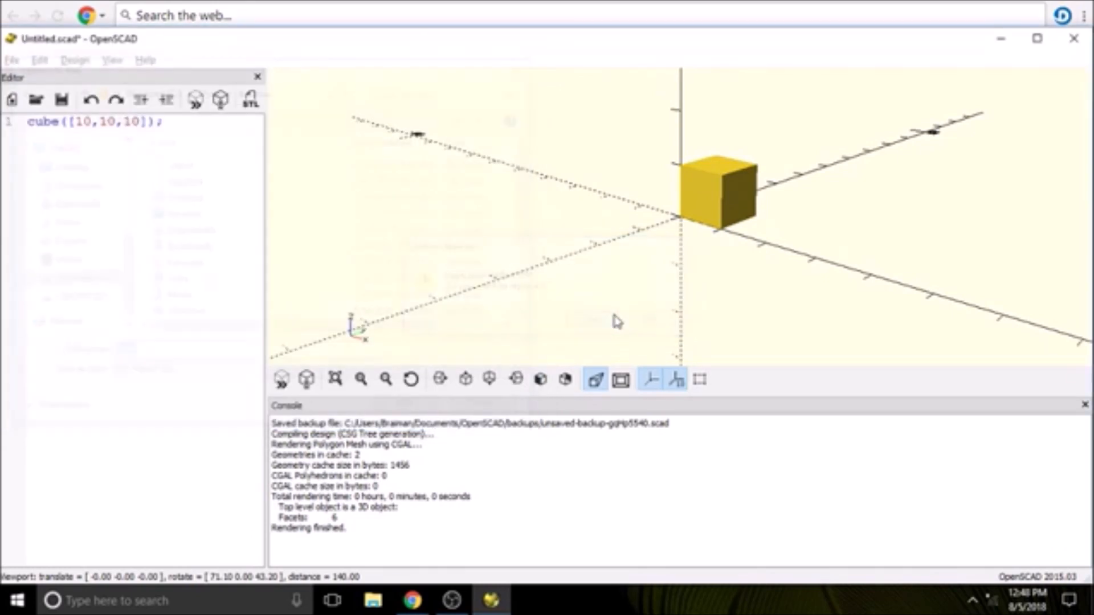